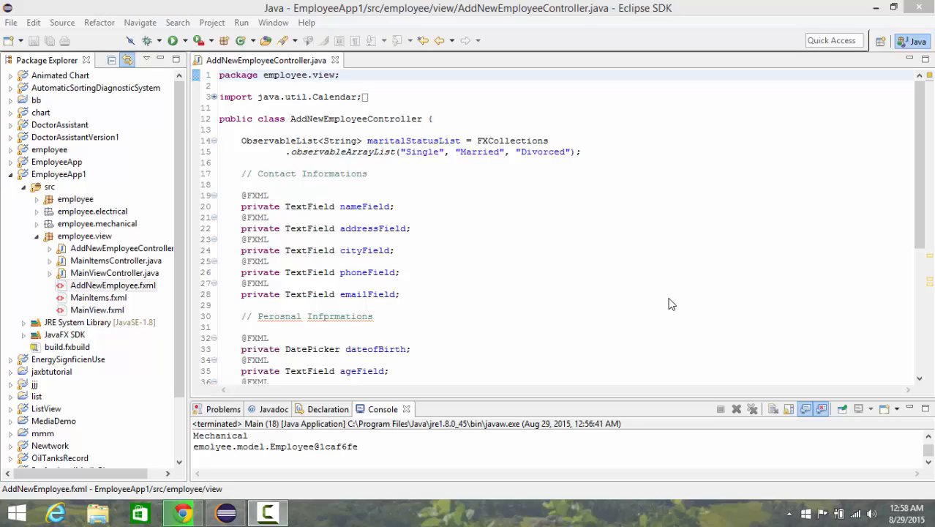
# Step: Open AddNewEmployee.fxml from Package Explorer with Scene Builder
pyautogui.click(115, 285)
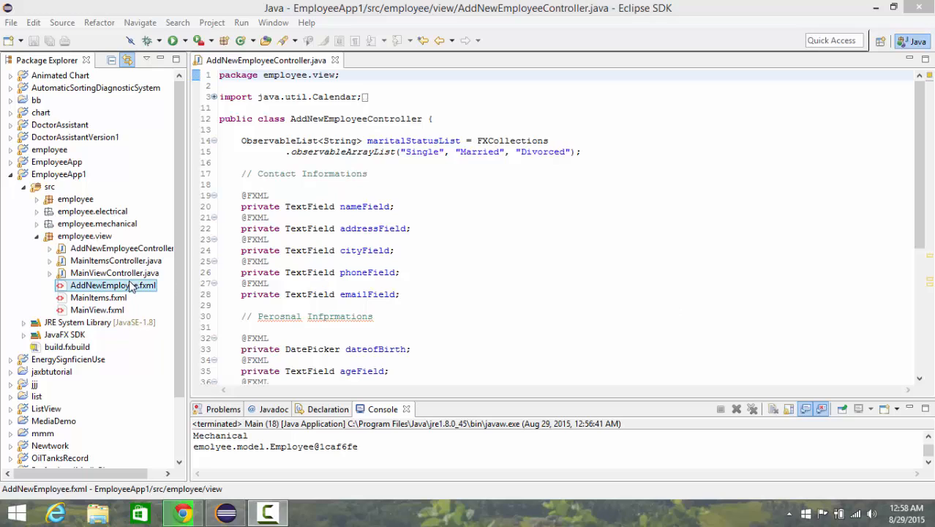
pyautogui.rightClick(110, 285)
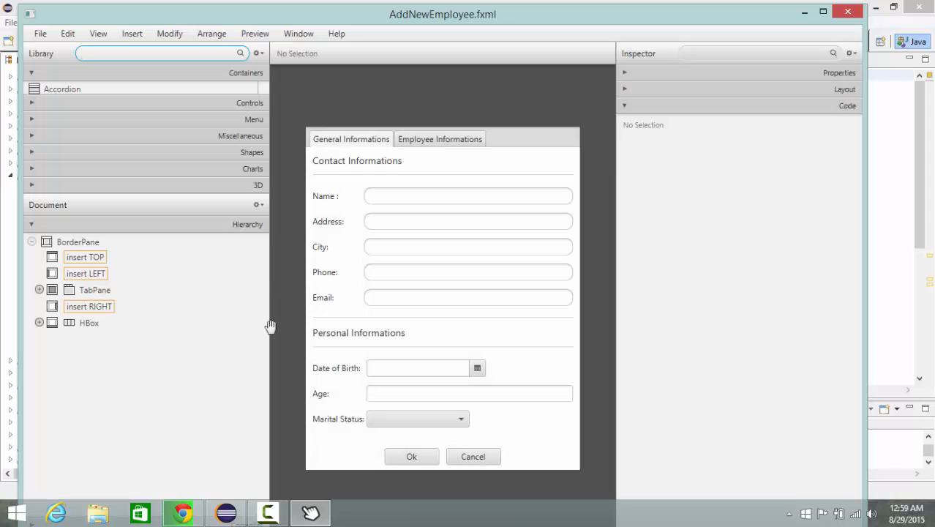
pyautogui.moveTo(252, 228)
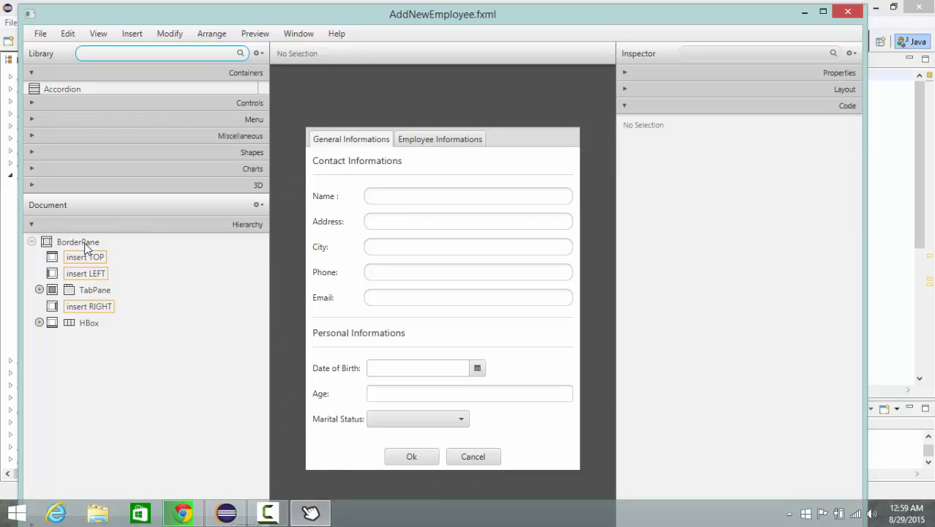
# Step: Set the root BorderPane's Pref Height to 530 and start editing the contact grid's Pref Height
pyautogui.click(78, 241)
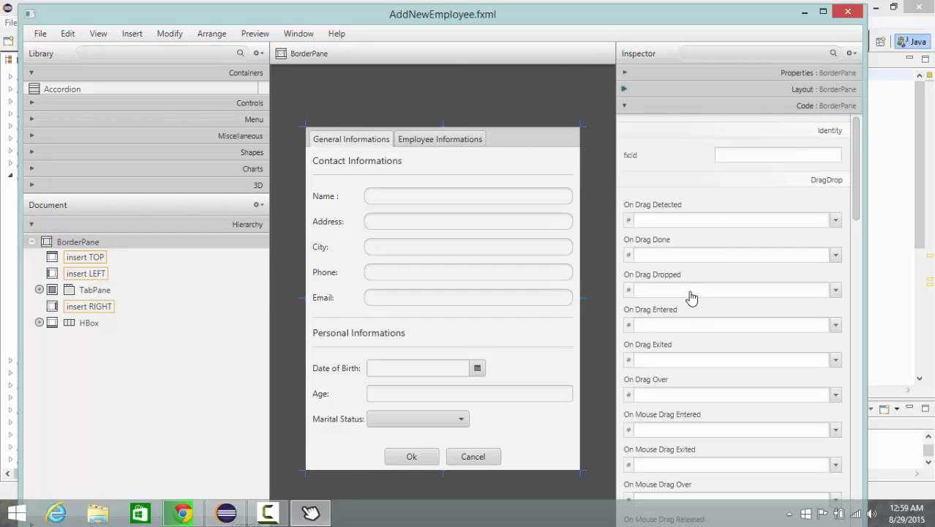
pyautogui.moveTo(751, 311)
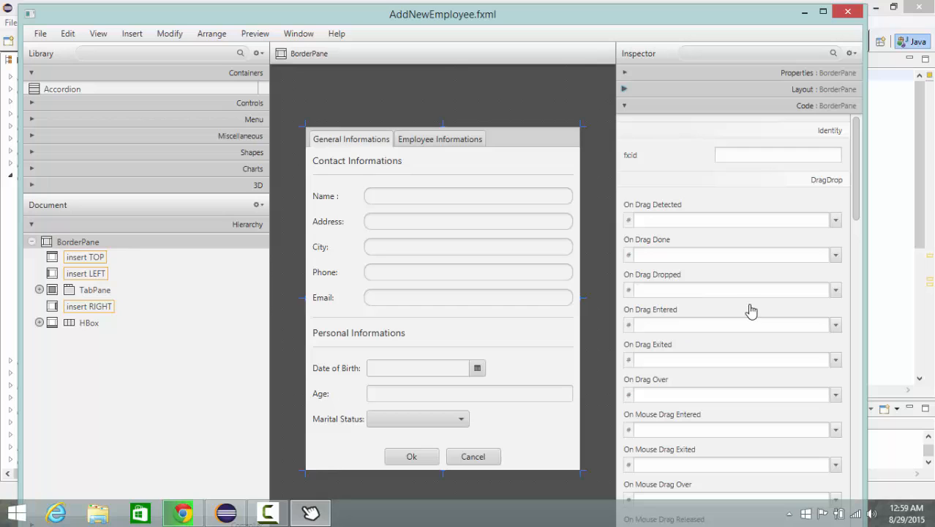
pyautogui.click(731, 89)
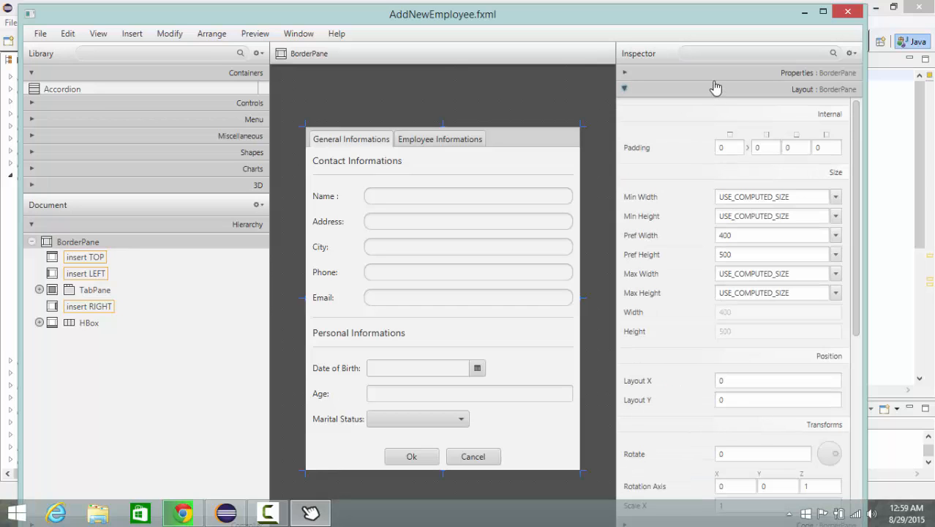
pyautogui.click(768, 255)
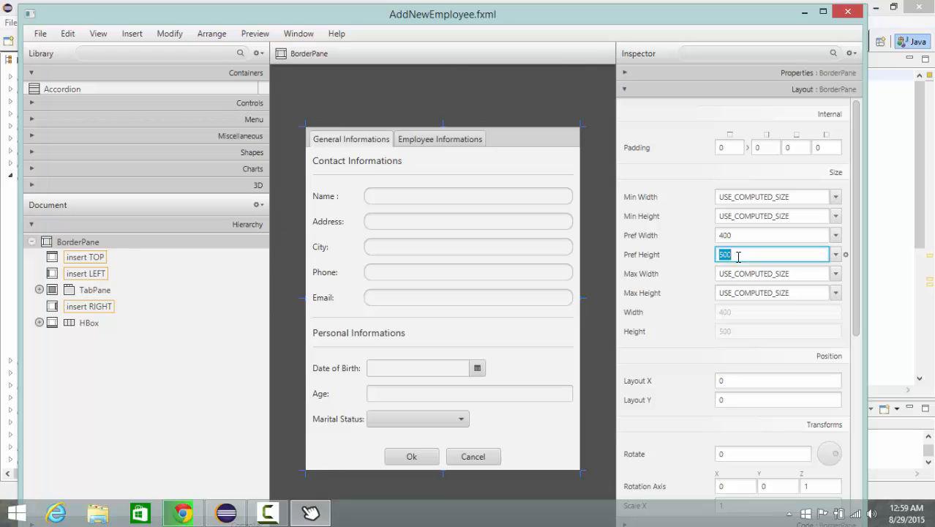
pyautogui.write('530')
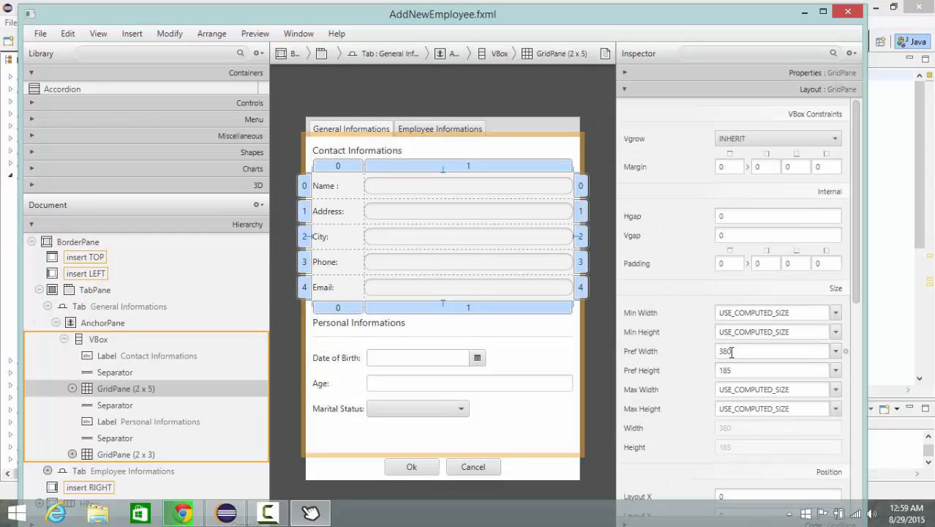
pyautogui.click(773, 368)
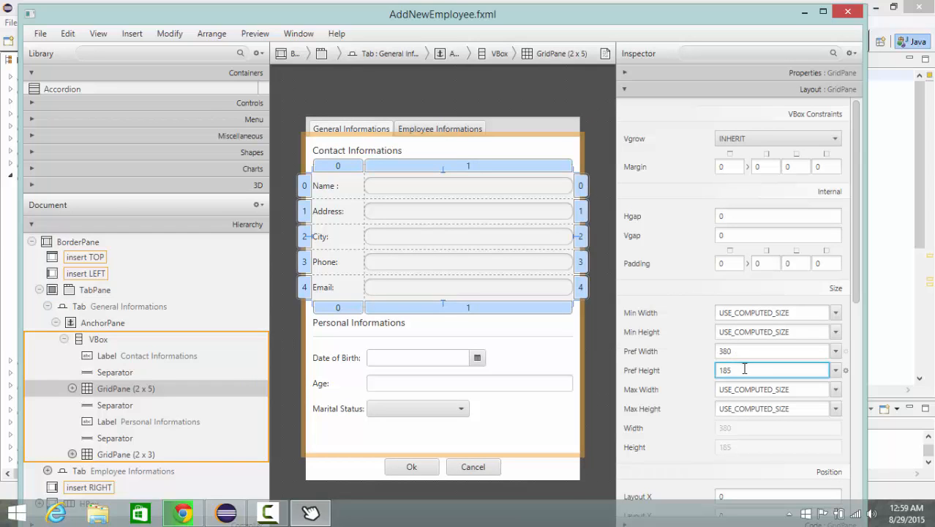
pyautogui.write('26')
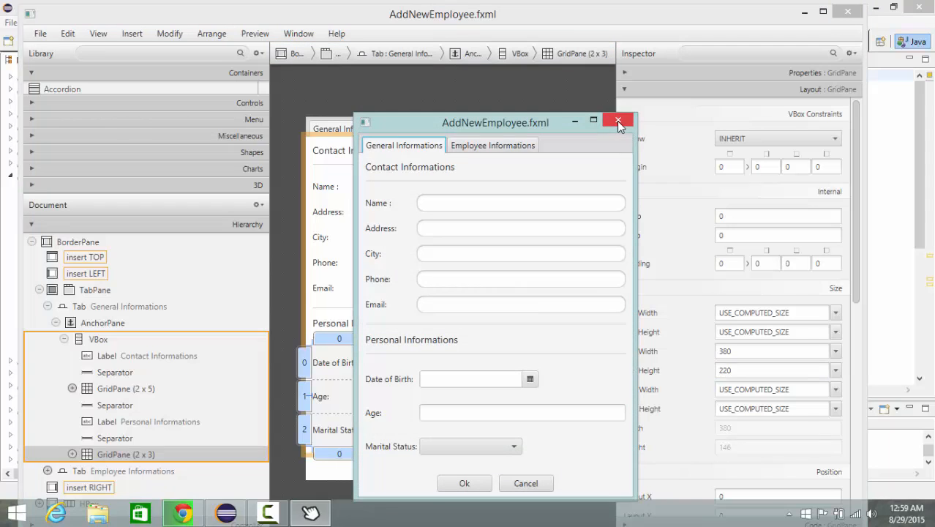
pyautogui.moveTo(619, 122)
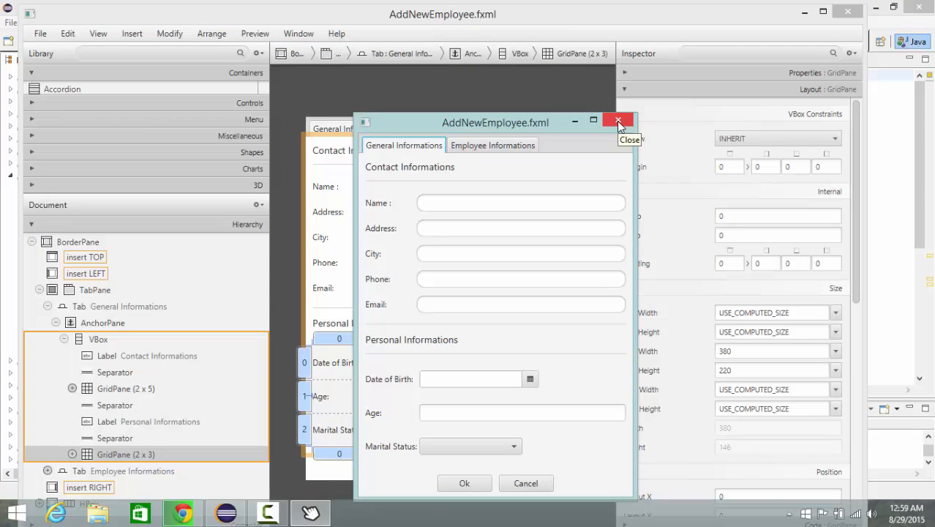
pyautogui.moveTo(510, 114)
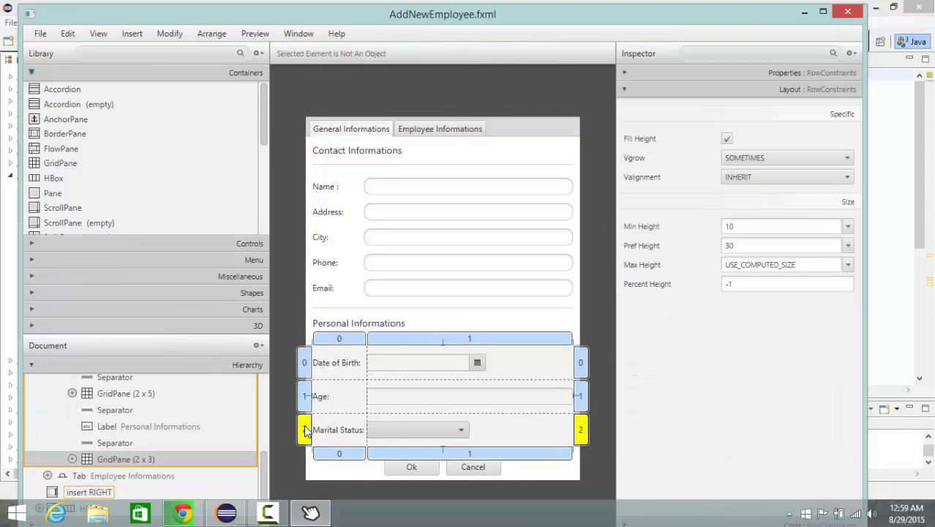
# Step: Add a row below Marital Status holding a label with text 'Gender:'
pyautogui.rightClick(304, 430)
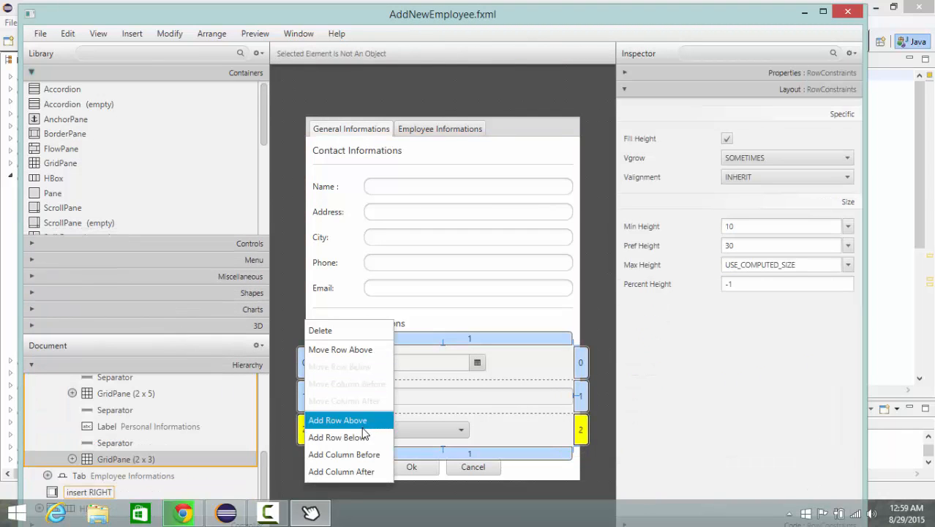
pyautogui.click(336, 420)
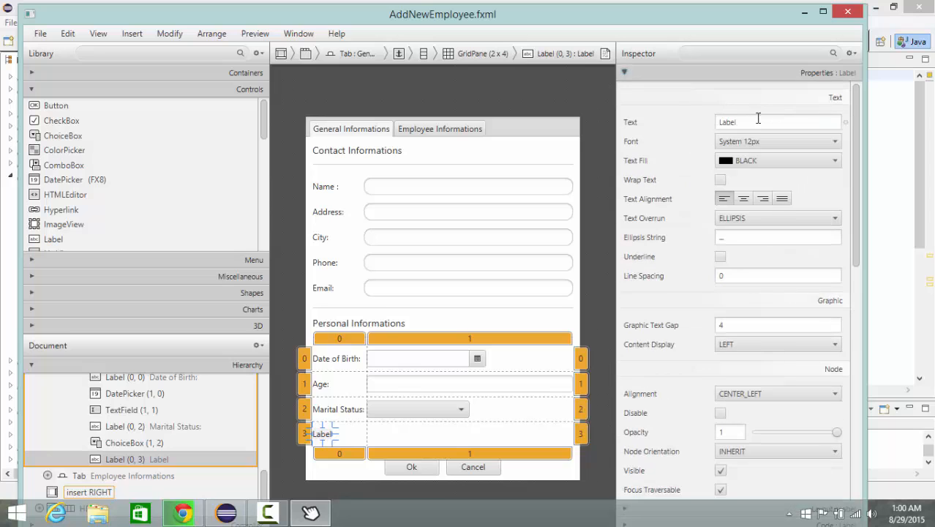
pyautogui.write('Gender:')
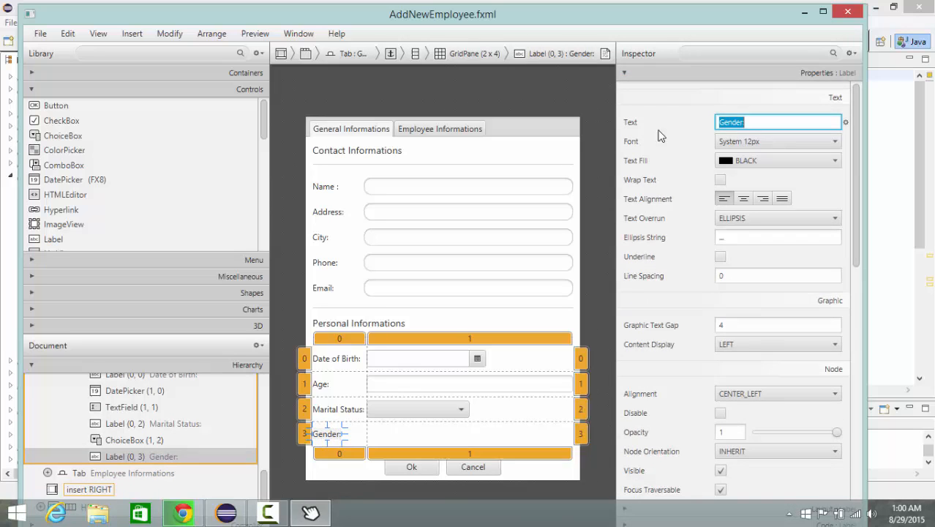
pyautogui.moveTo(263, 123)
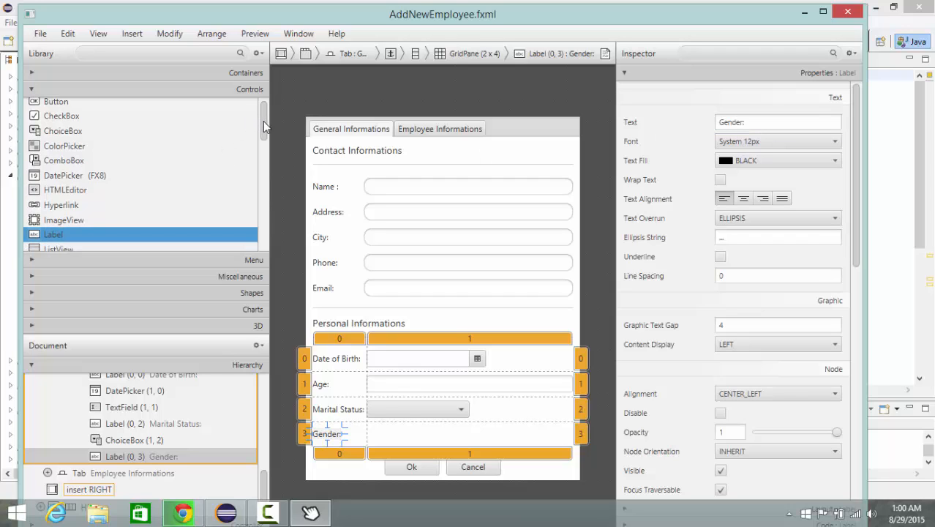
pyautogui.scroll(-3)
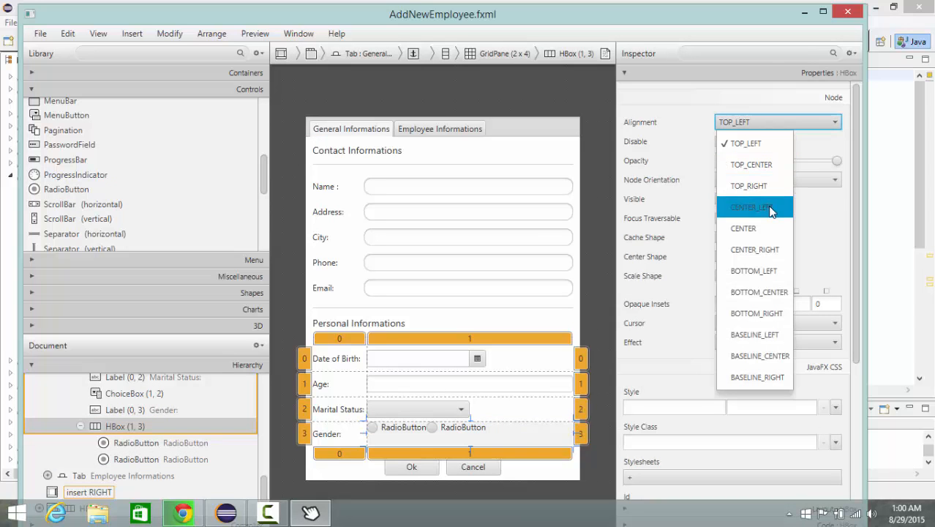
# Step: Give the Gender-row HBox CENTER_LEFT alignment and spacing 50, then select the first radio button
pyautogui.click(755, 208)
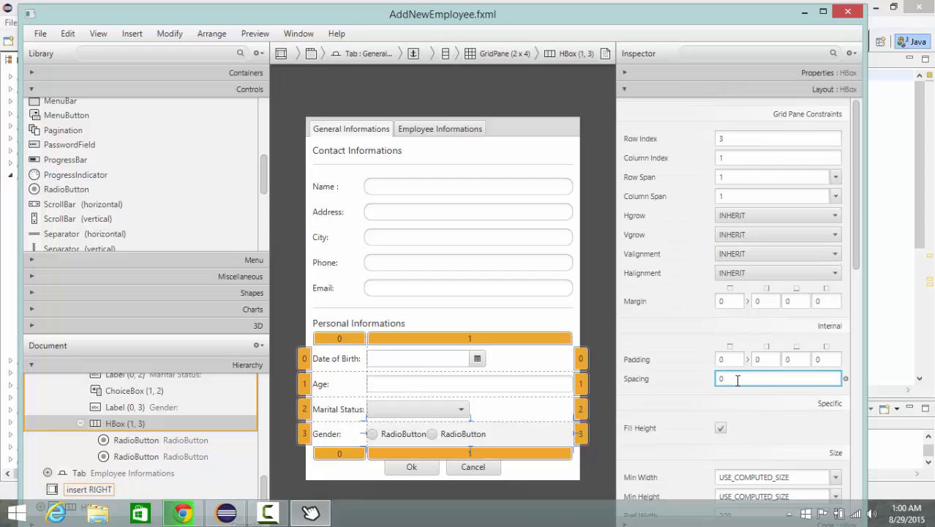
pyautogui.write('50')
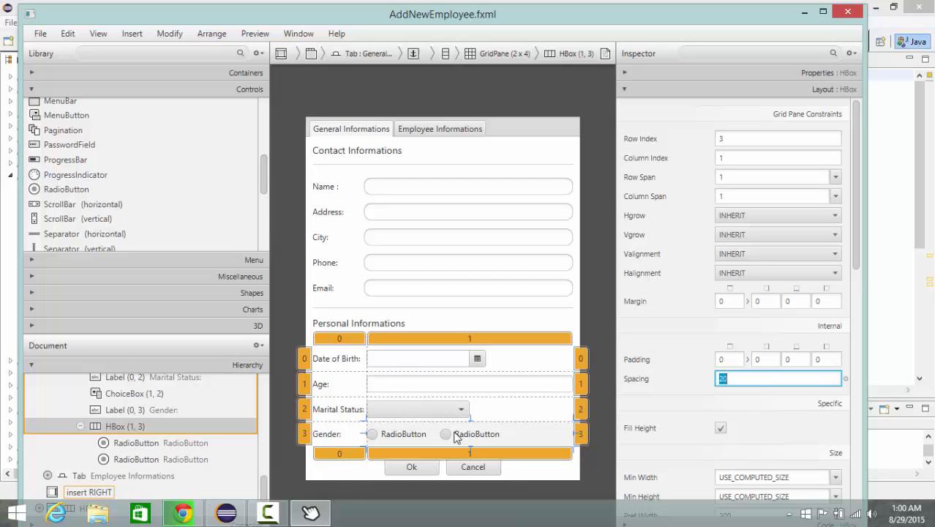
pyautogui.click(396, 433)
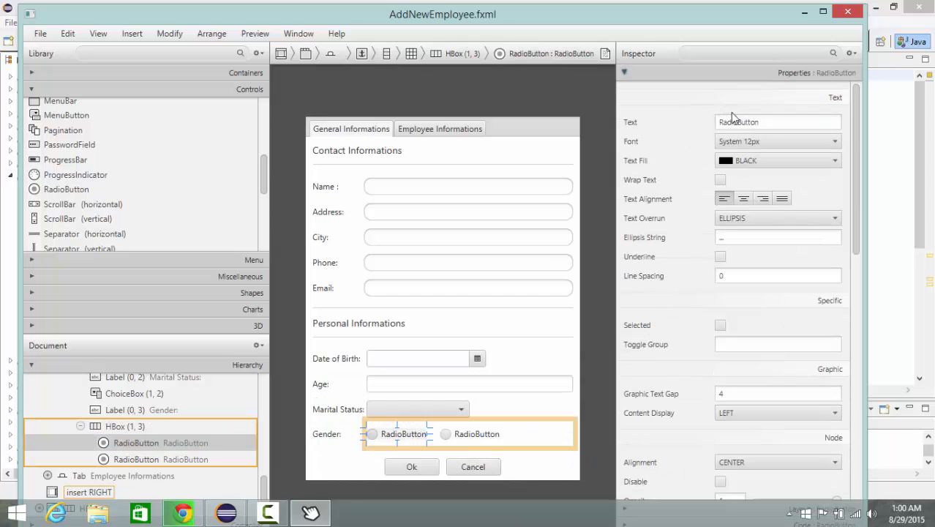
# Step: Set the two radio buttons' Text properties to Male and Female
pyautogui.write('Male')
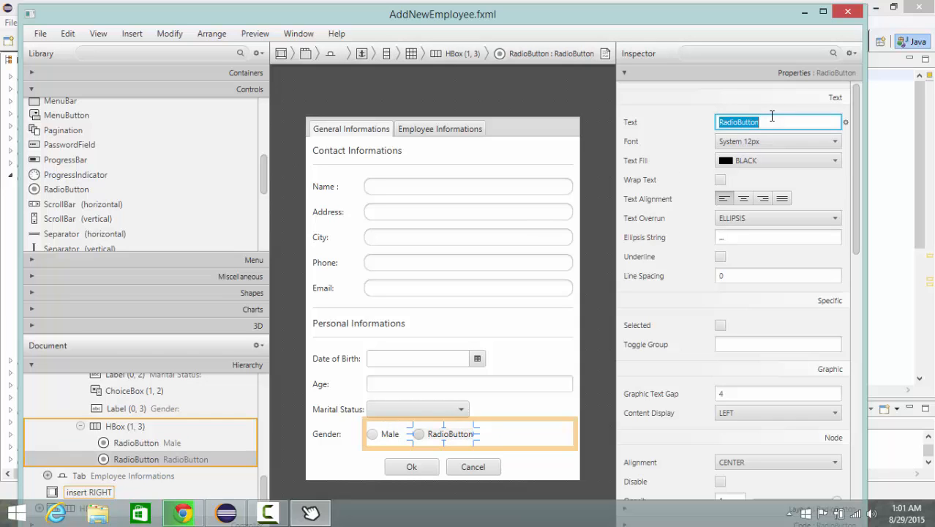
pyautogui.write('Female')
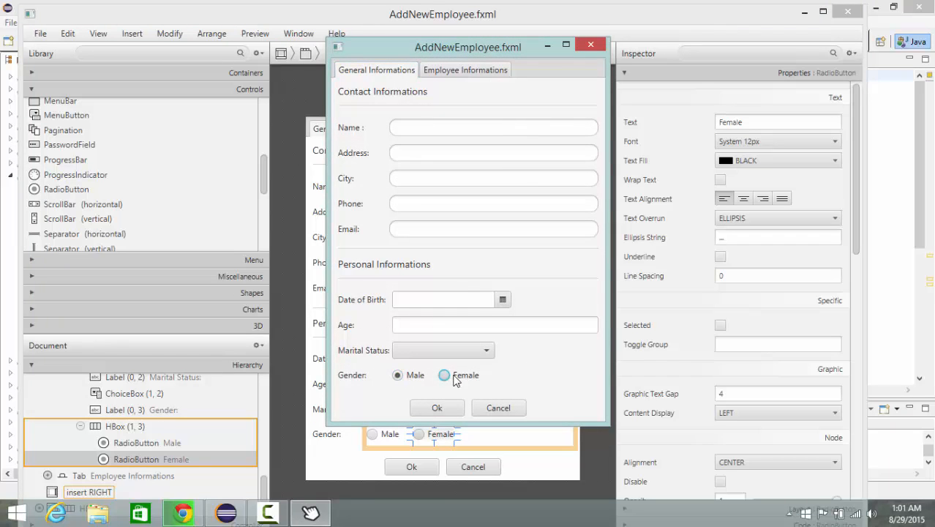
pyautogui.click(443, 375)
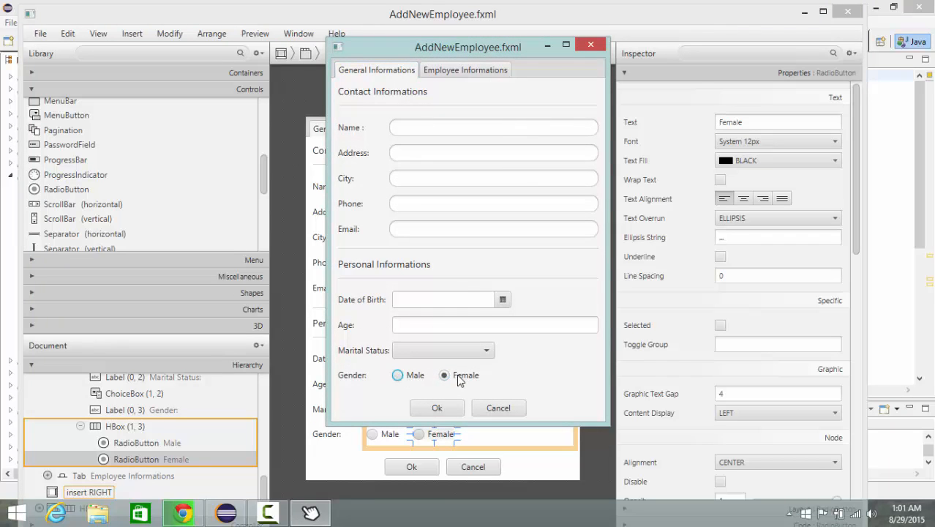
pyautogui.click(396, 375)
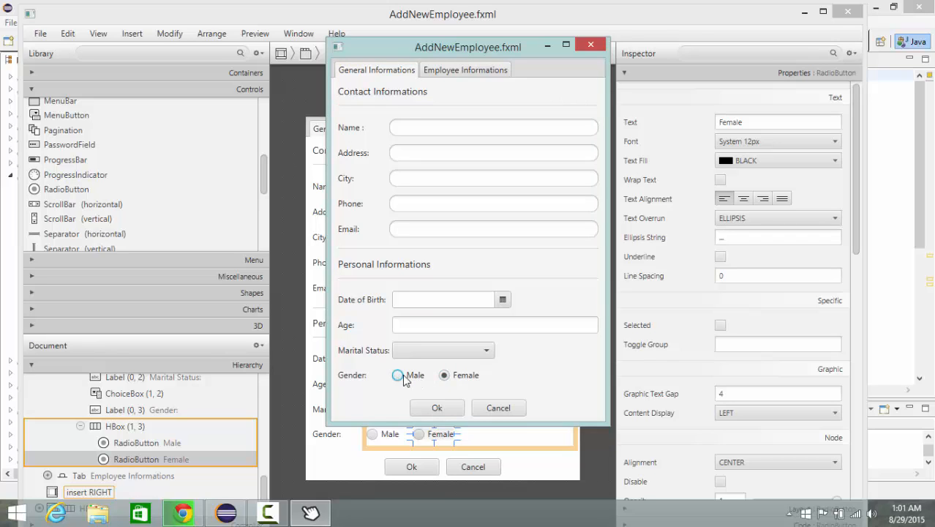
pyautogui.moveTo(542, 142)
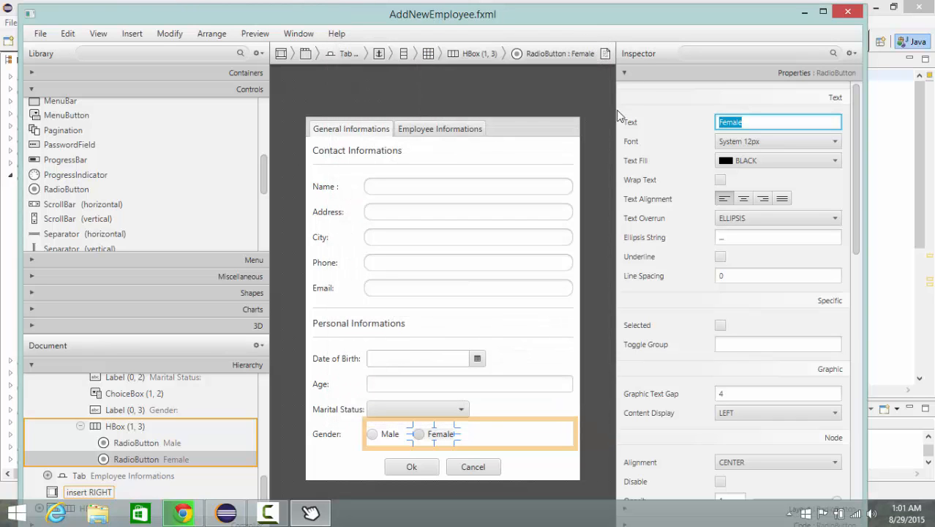
pyautogui.moveTo(715, 349)
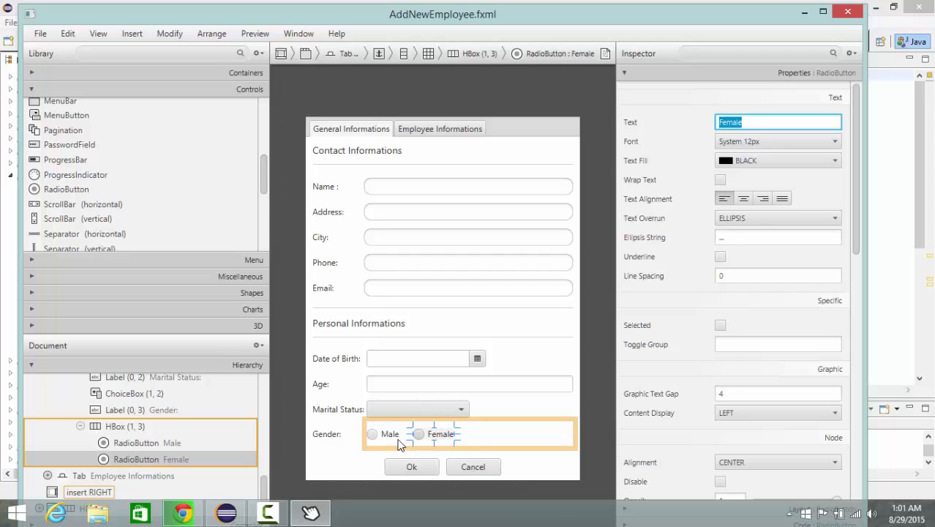
pyautogui.click(777, 344)
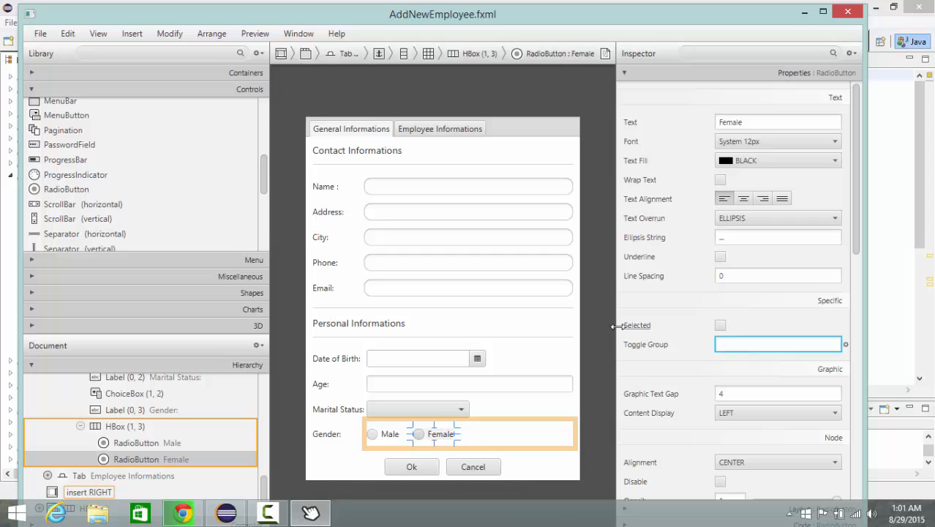
pyautogui.write('g')
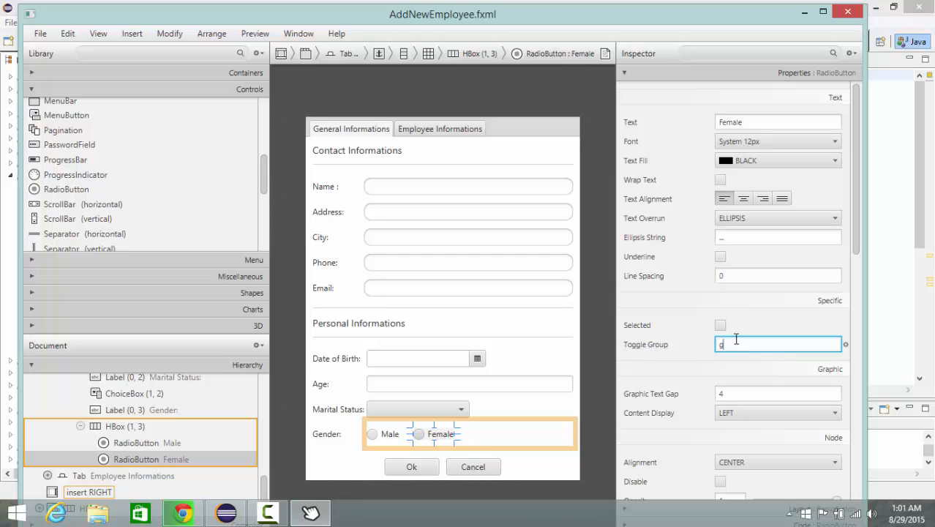
pyautogui.click(386, 433)
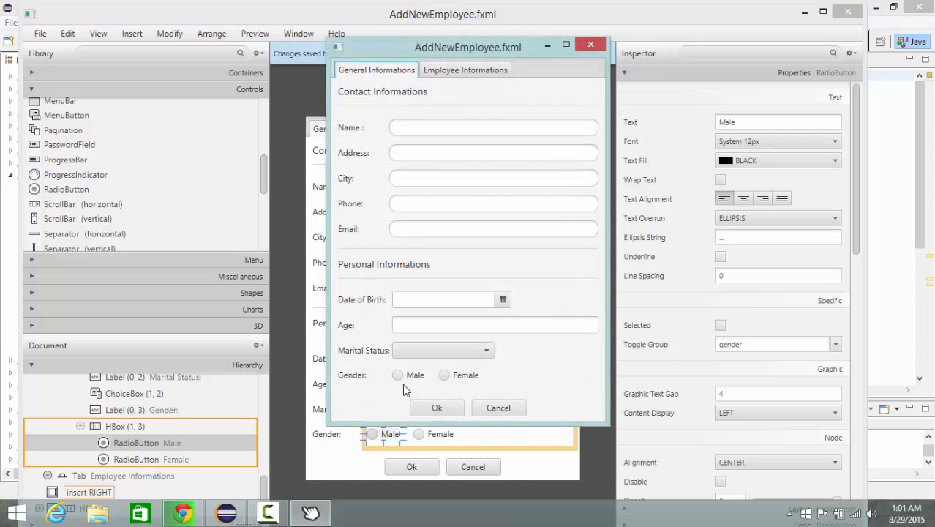
pyautogui.click(442, 374)
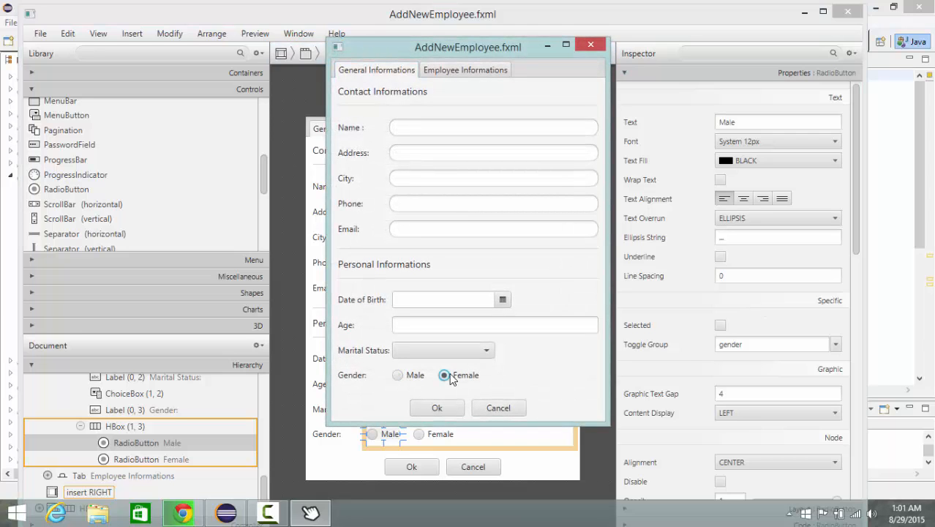
pyautogui.click(397, 374)
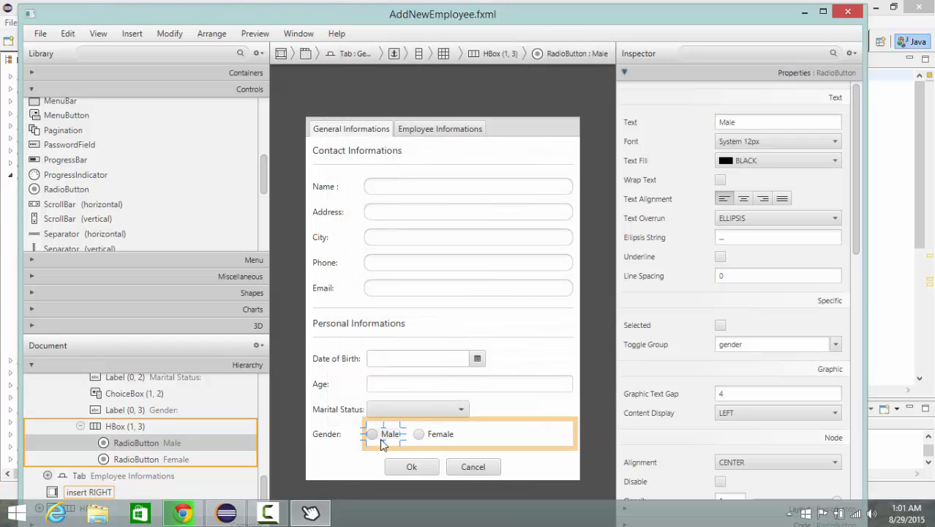
pyautogui.click(719, 325)
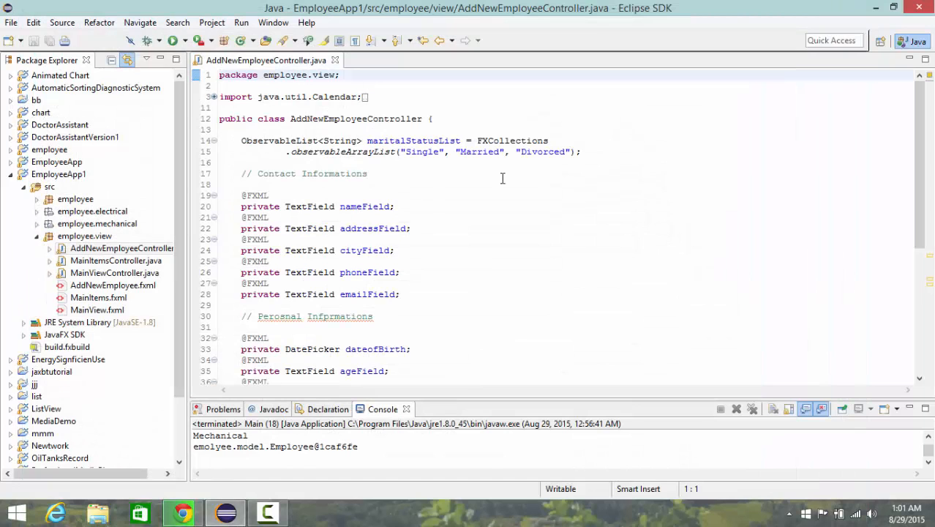
pyautogui.scroll(-3)
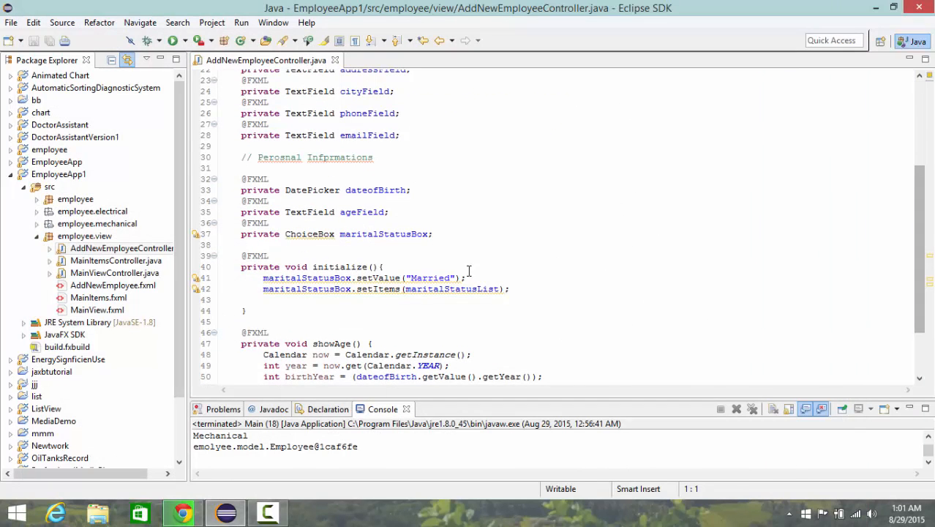
pyautogui.press('Enter')
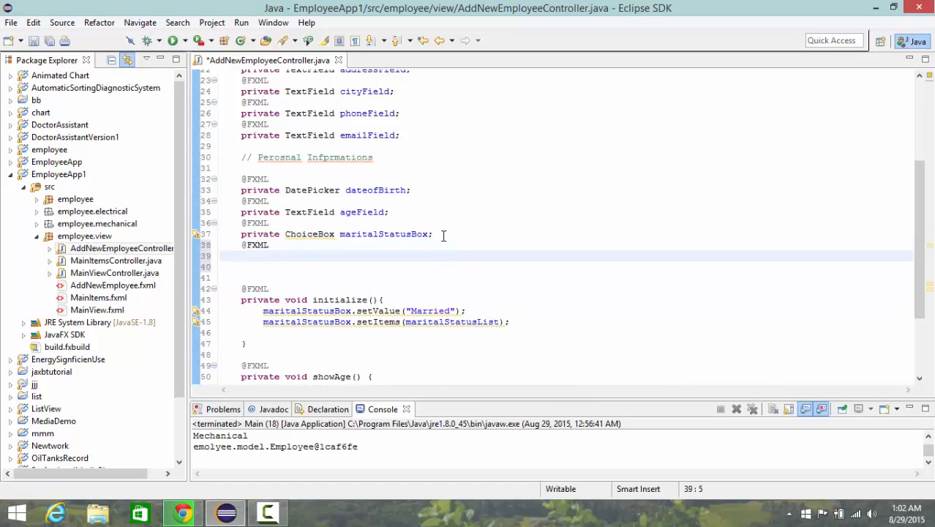
pyautogui.write('private R')
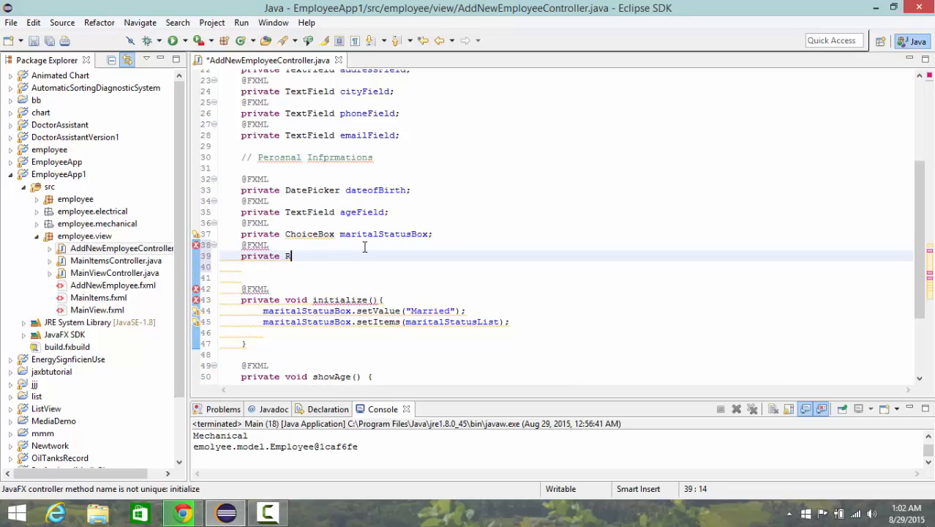
pyautogui.write('adiobutton')
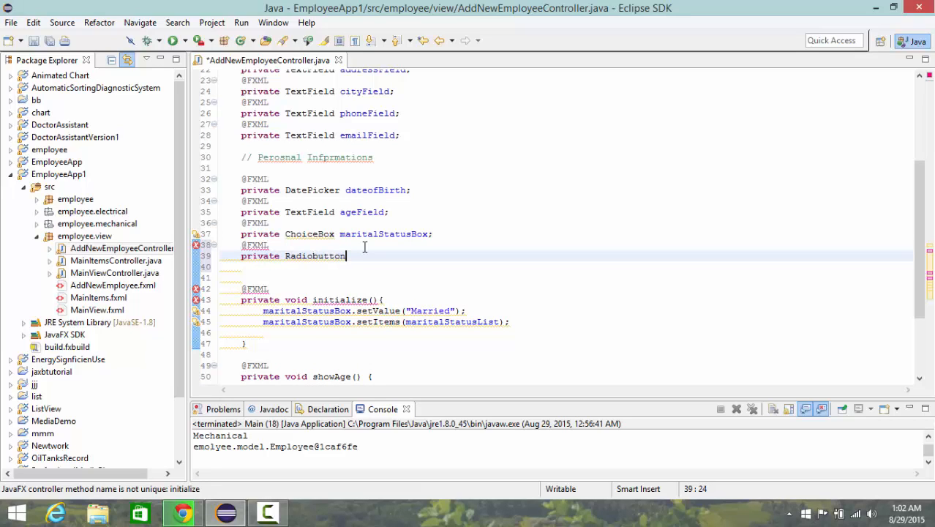
pyautogui.write('maleBtn;')
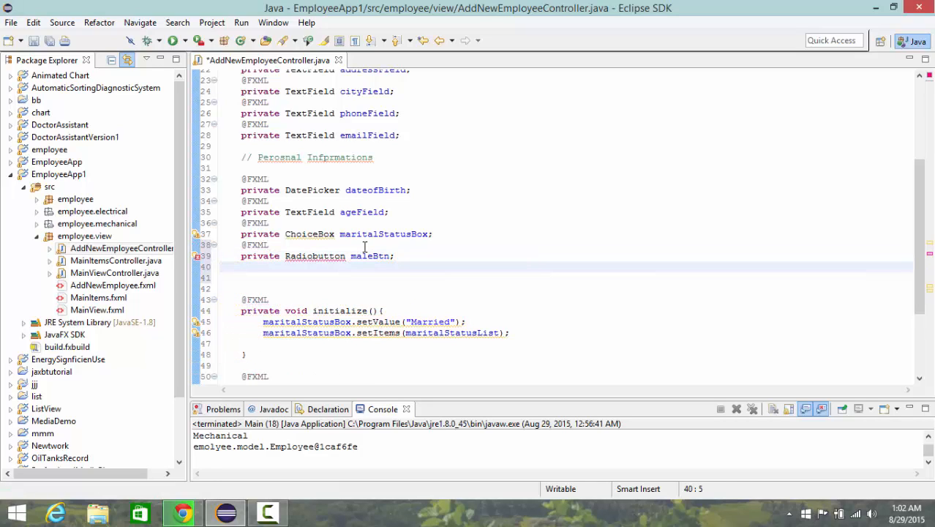
pyautogui.write('@FXML')
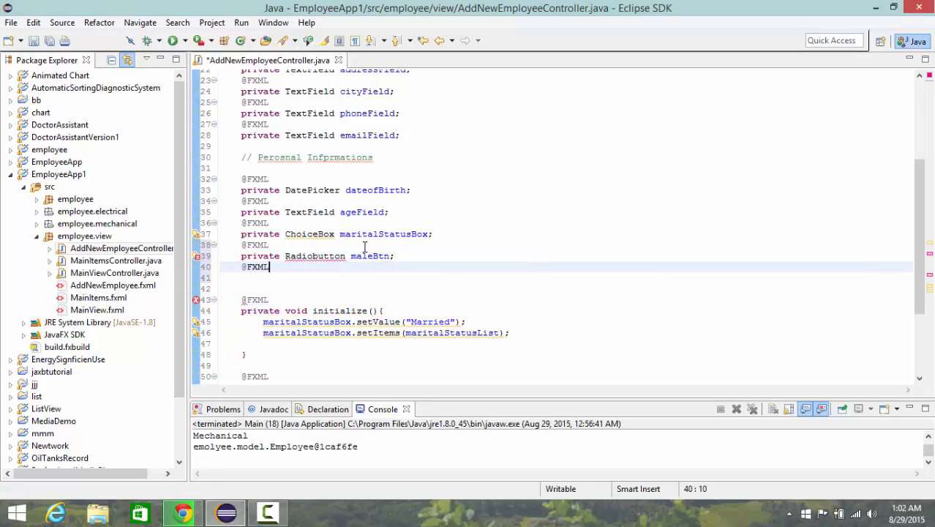
pyautogui.write('private')
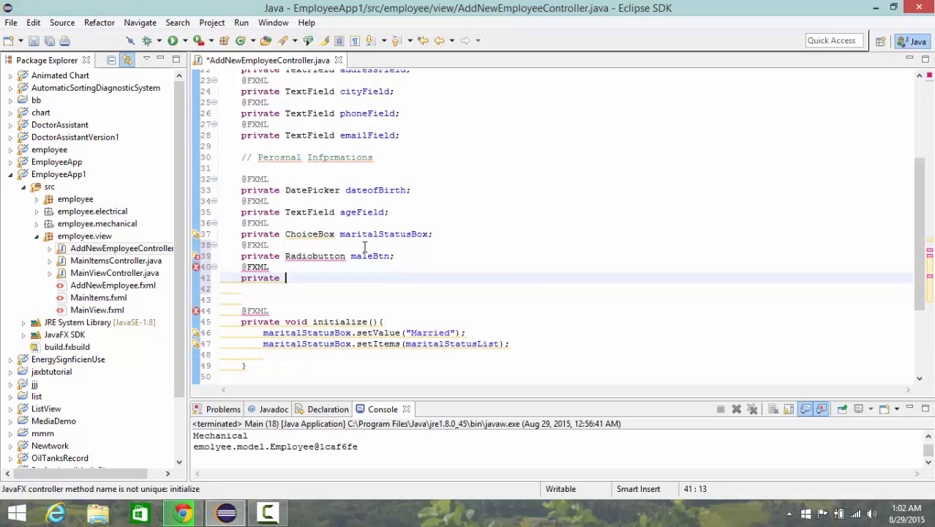
pyautogui.write('Ra')
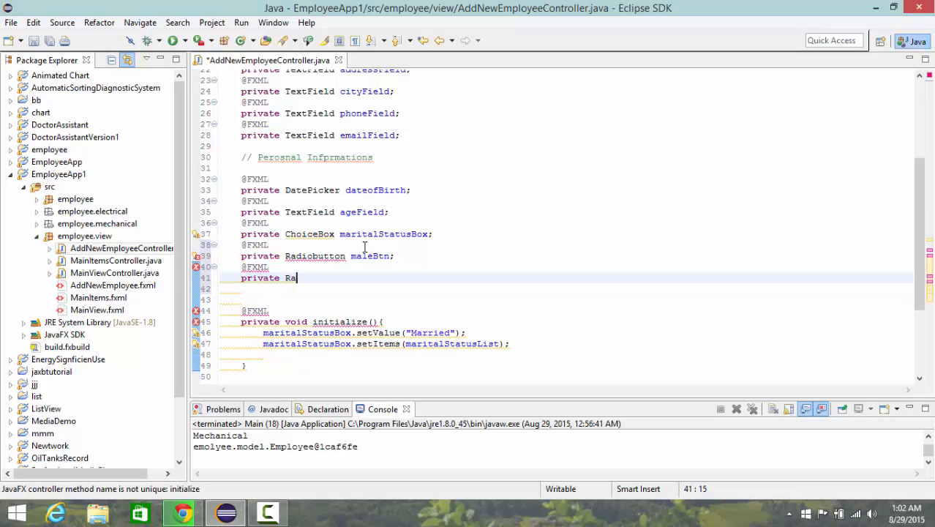
pyautogui.write('dioButto')
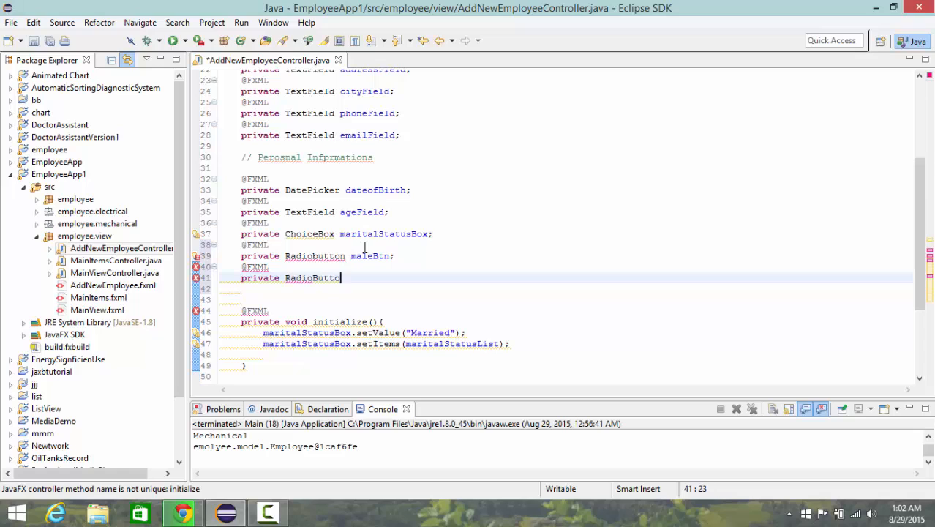
pyautogui.write('n female')
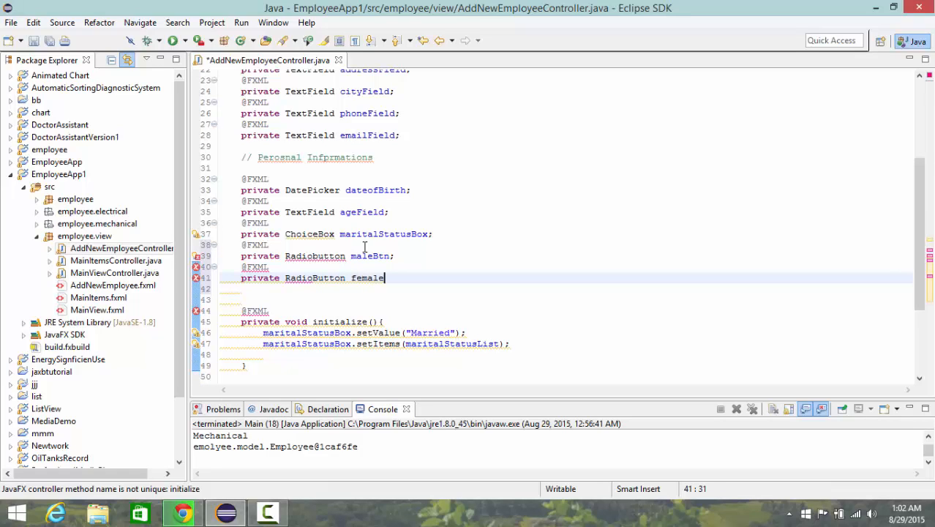
pyautogui.write('btn;')
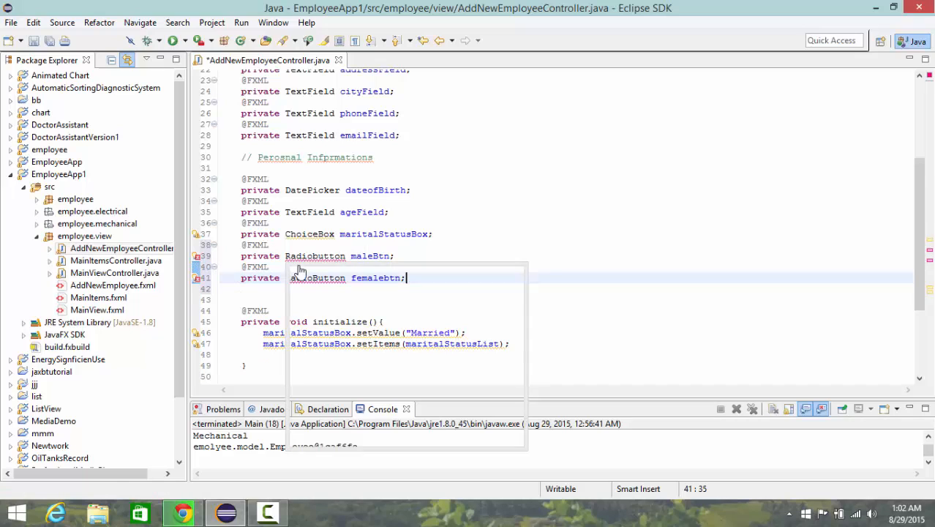
pyautogui.click(316, 255)
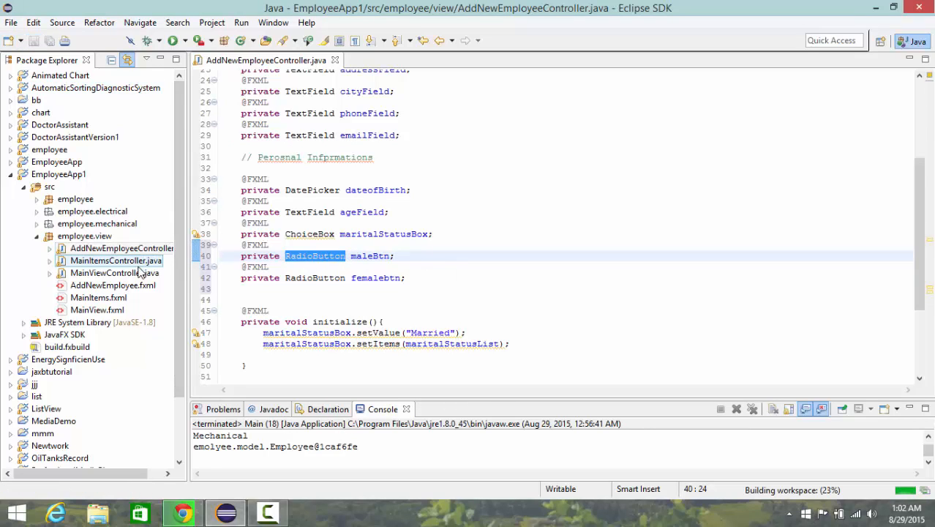
# Step: Select AddNewEmployee.fxml in Package Explorer to reopen it in Scene Builder
pyautogui.click(114, 284)
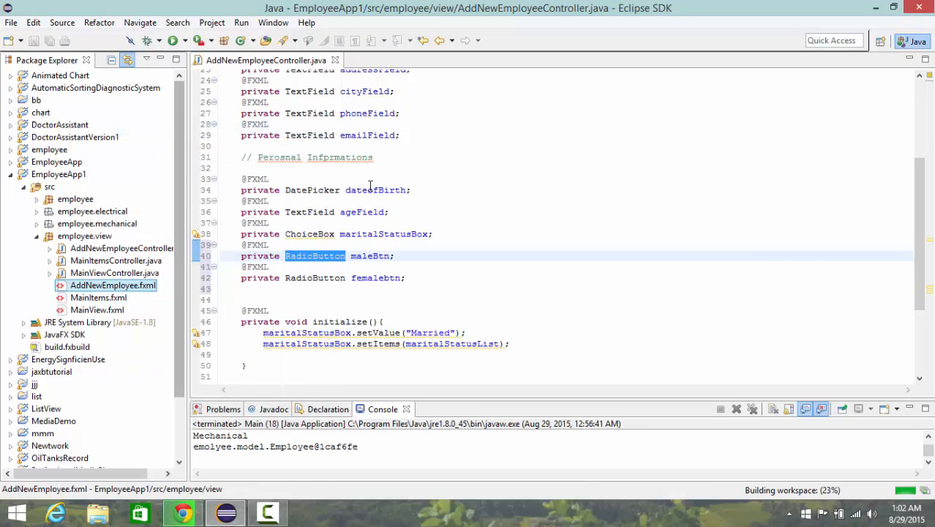
pyautogui.moveTo(576, 218)
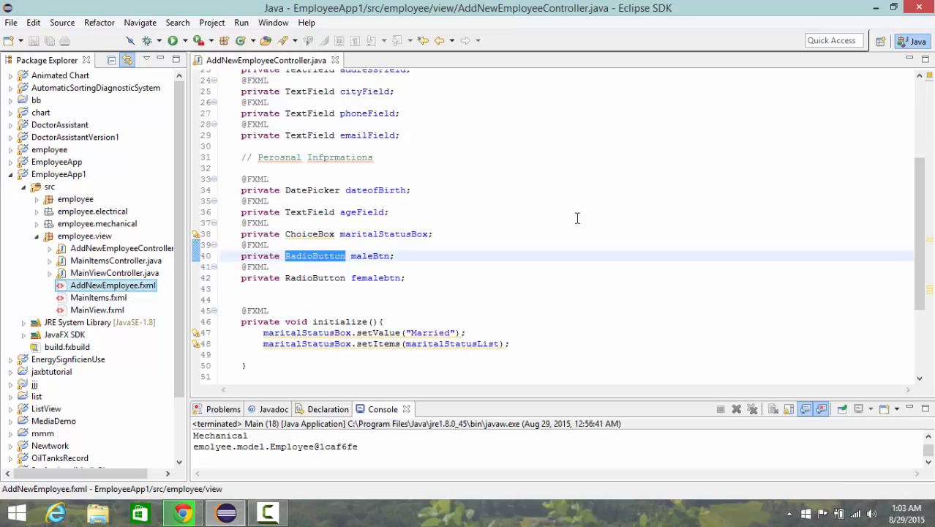
pyautogui.moveTo(511, 275)
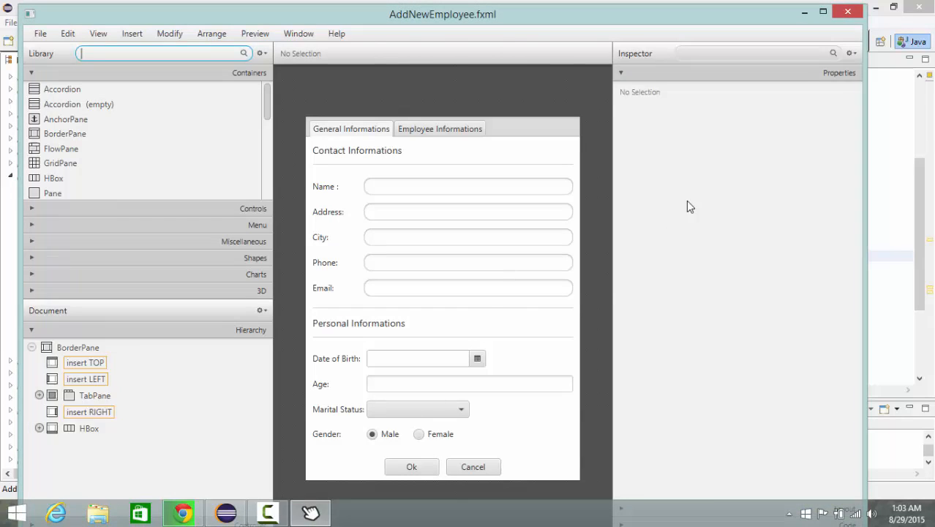
# Step: Assign fx:id maleBtn to the Male radio button, save the layout, and close Scene Builder
pyautogui.click(371, 433)
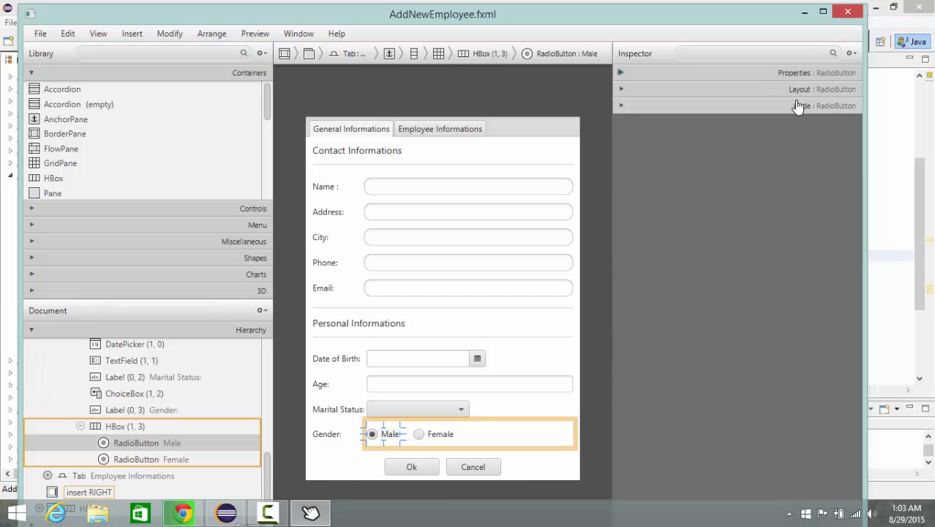
pyautogui.click(802, 105)
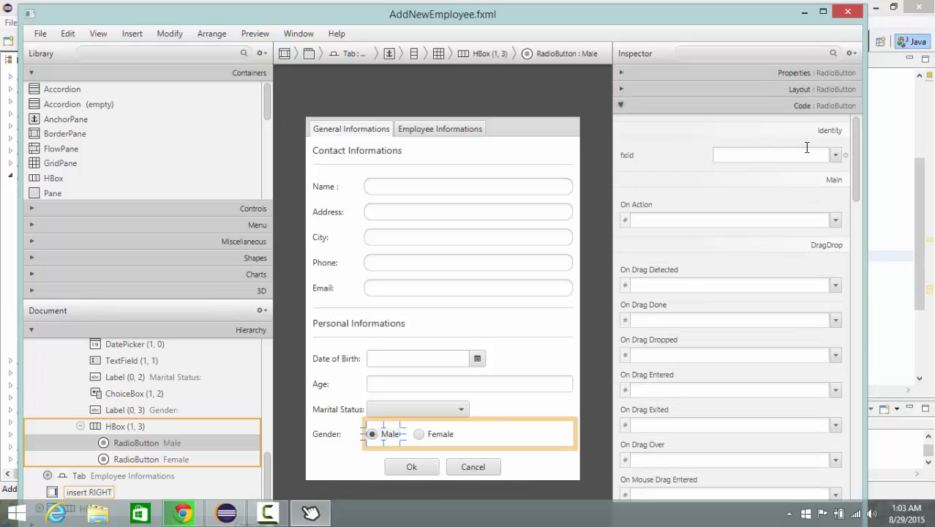
pyautogui.click(833, 155)
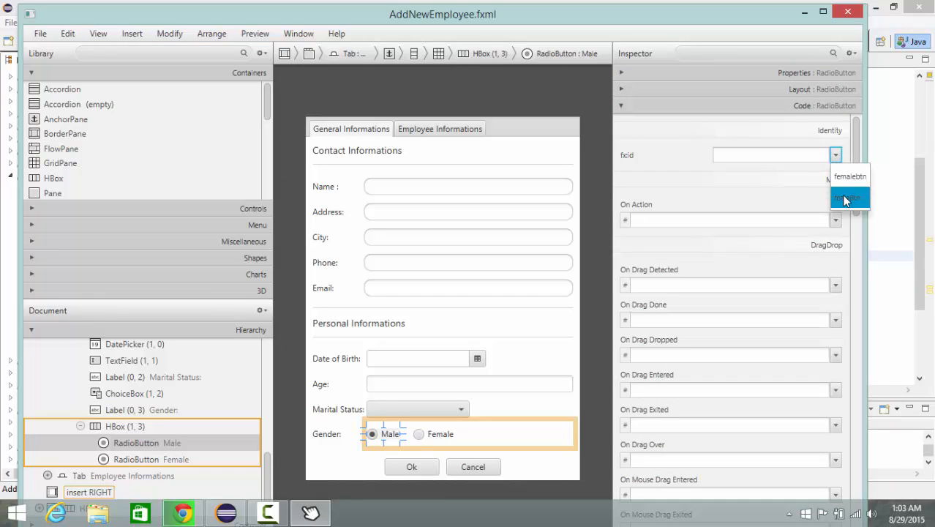
pyautogui.click(852, 198)
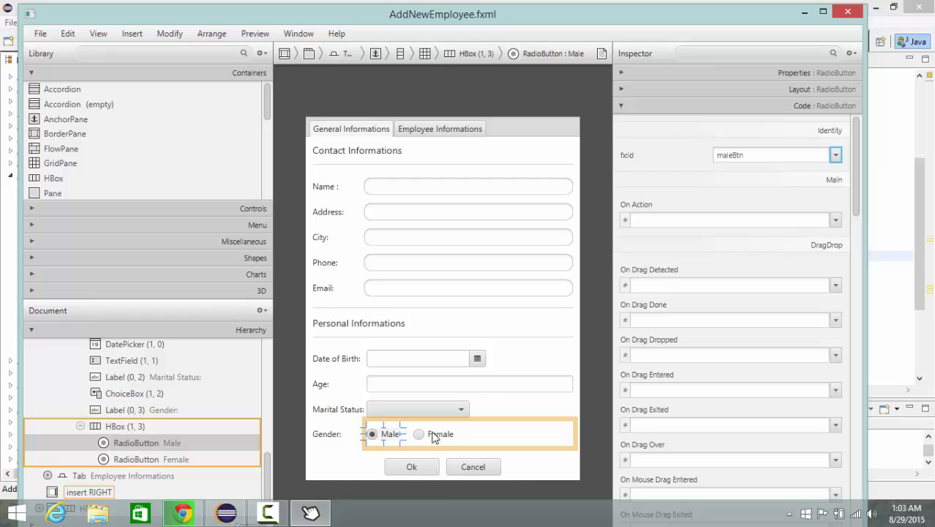
pyautogui.click(439, 433)
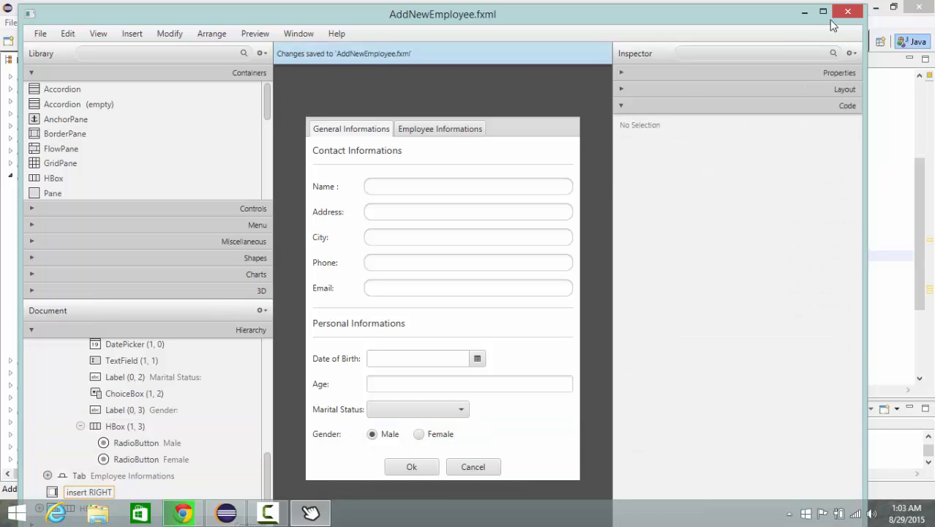
pyautogui.click(266, 512)
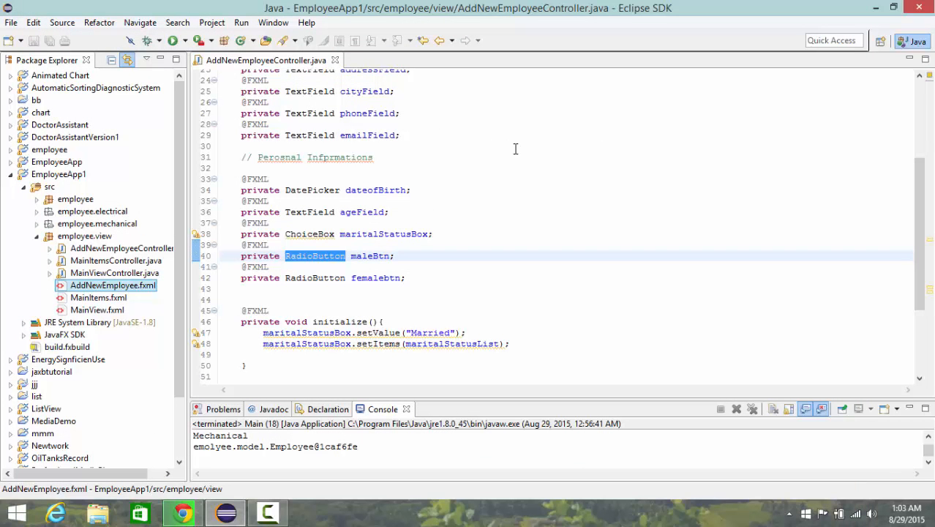
# Step: Run the Employee App, open Add New Employee, choose Female, then close the form
pyautogui.click(59, 174)
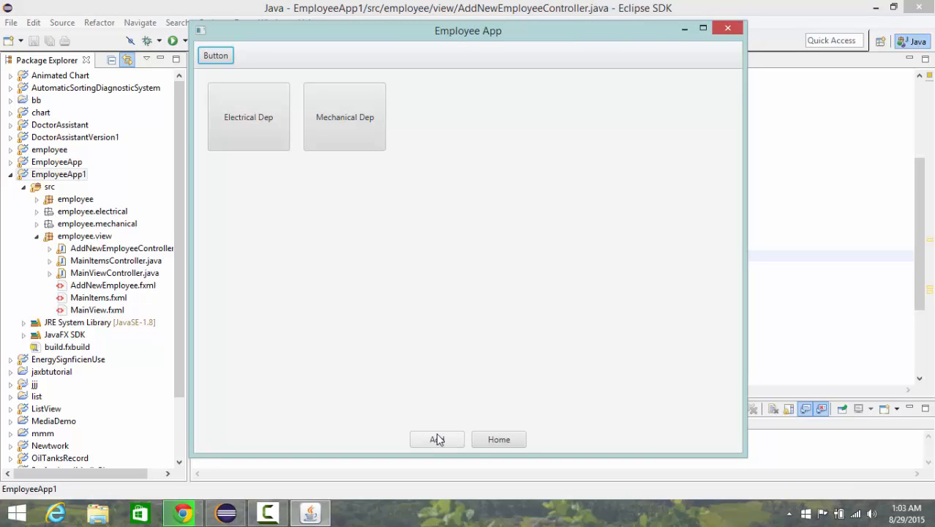
pyautogui.click(435, 439)
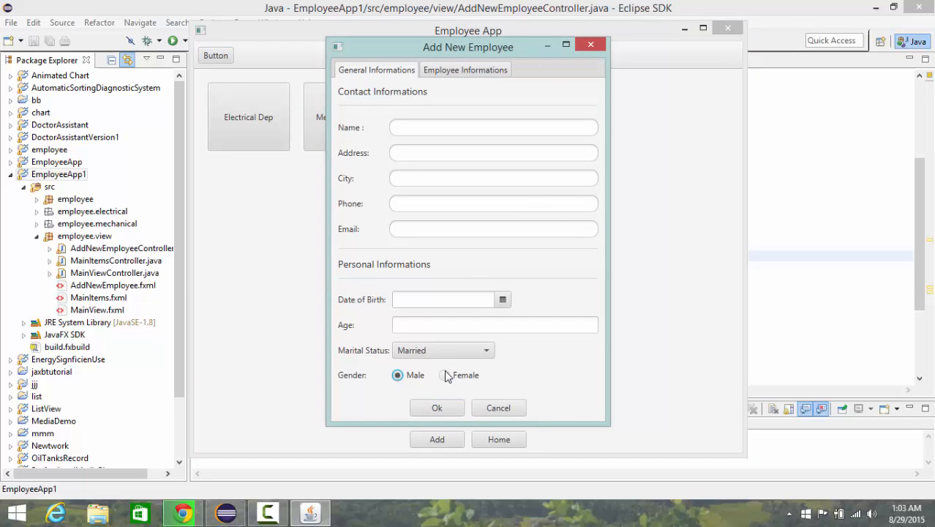
pyautogui.click(445, 374)
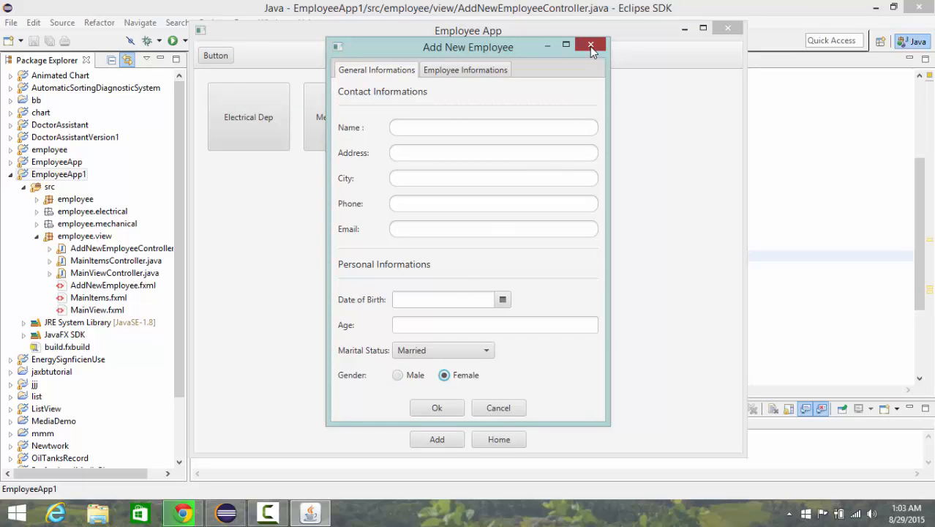
pyautogui.click(592, 45)
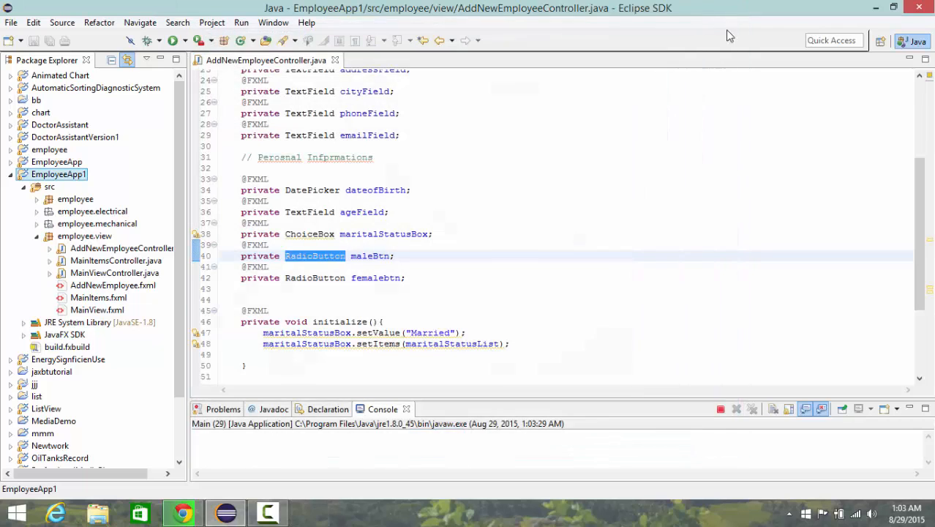